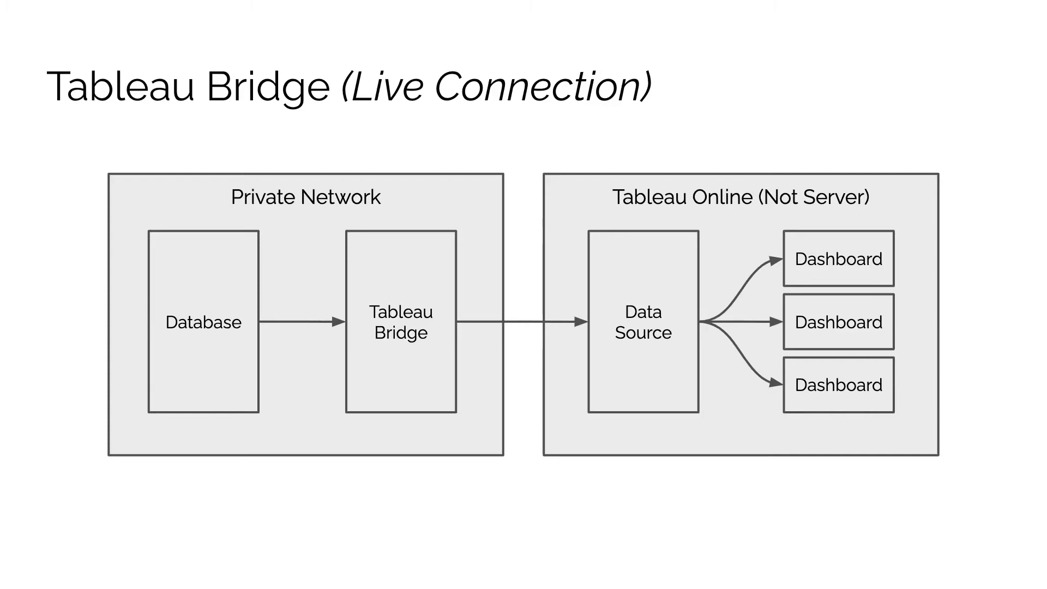
{"action": "mouse_move", "coordinate": [439, 319]}
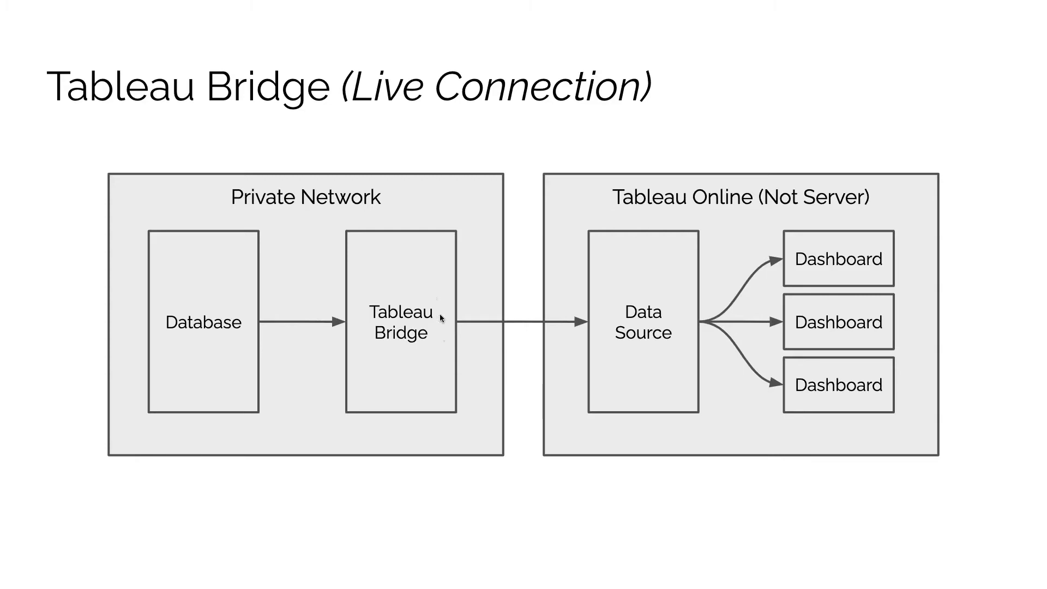
{"action": "mouse_move", "coordinate": [436, 248]}
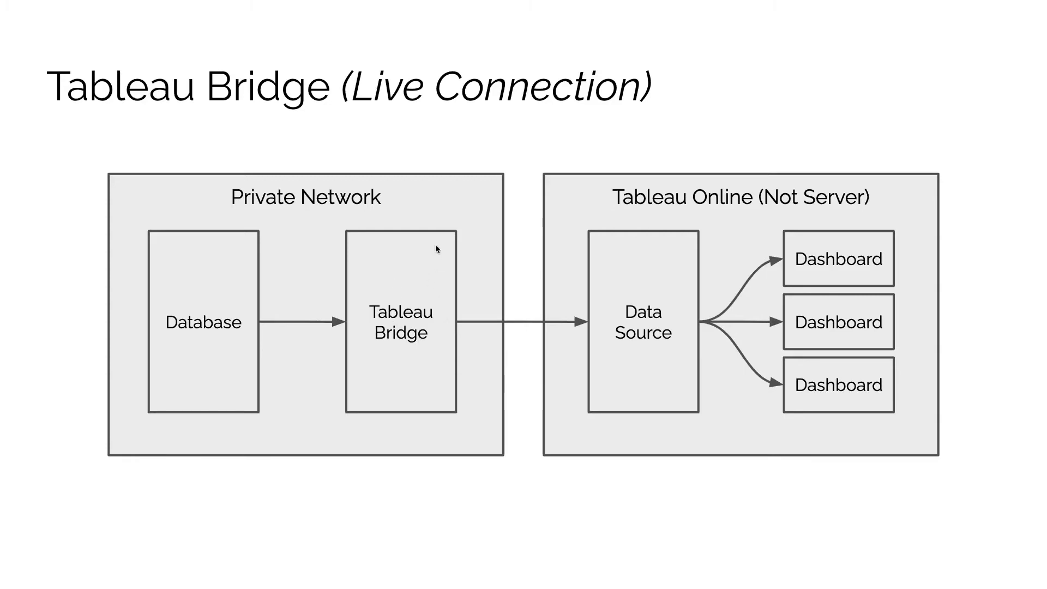